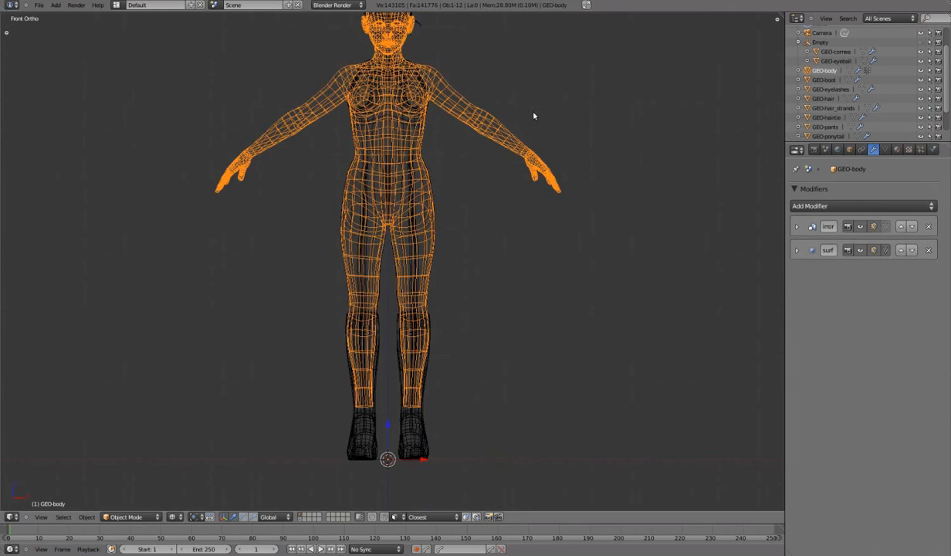
- Enter Edit Mode on GEO-body to select the clothed torso and leg vertices
key("Tab")
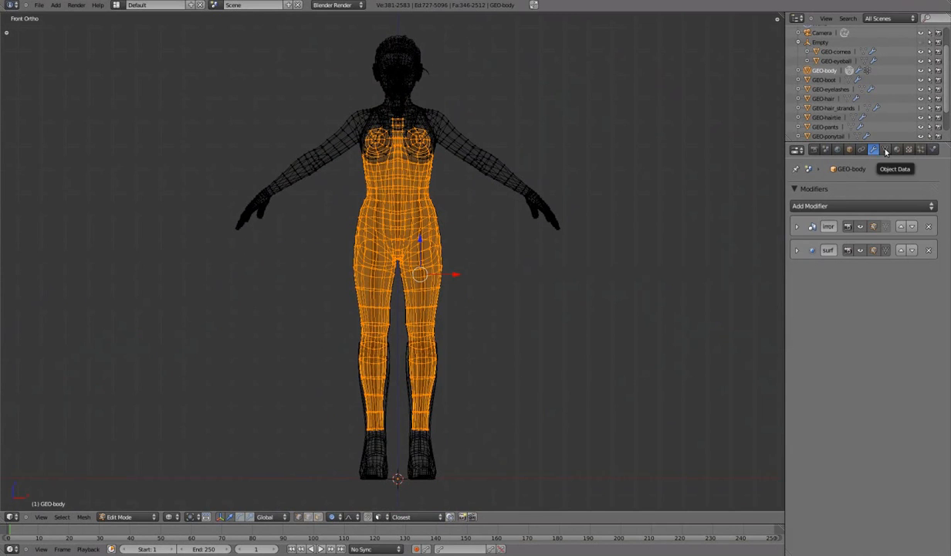
- Create vertex group 'mask-under_clothing' and assign the selected torso and leg vertices
left_click(885, 149)
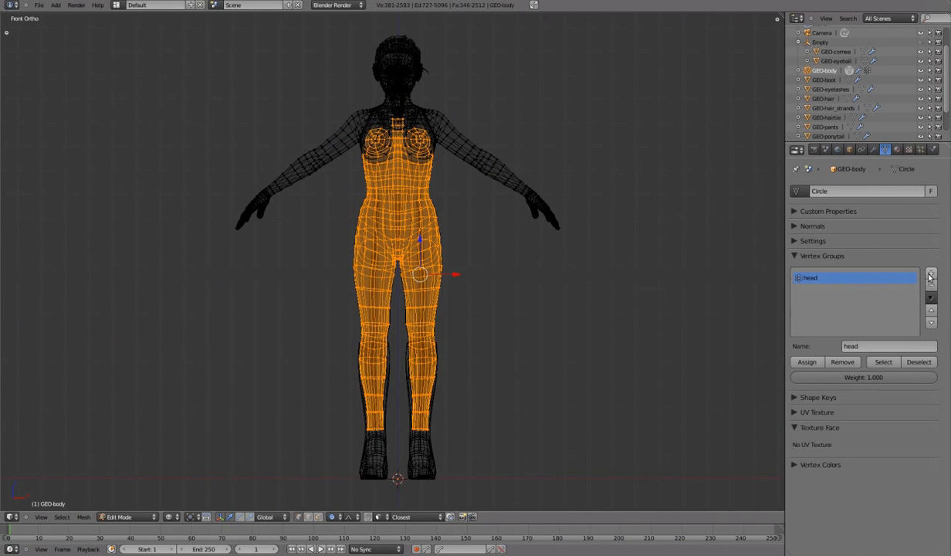
left_click(931, 272)
type("mask-under_clothing")
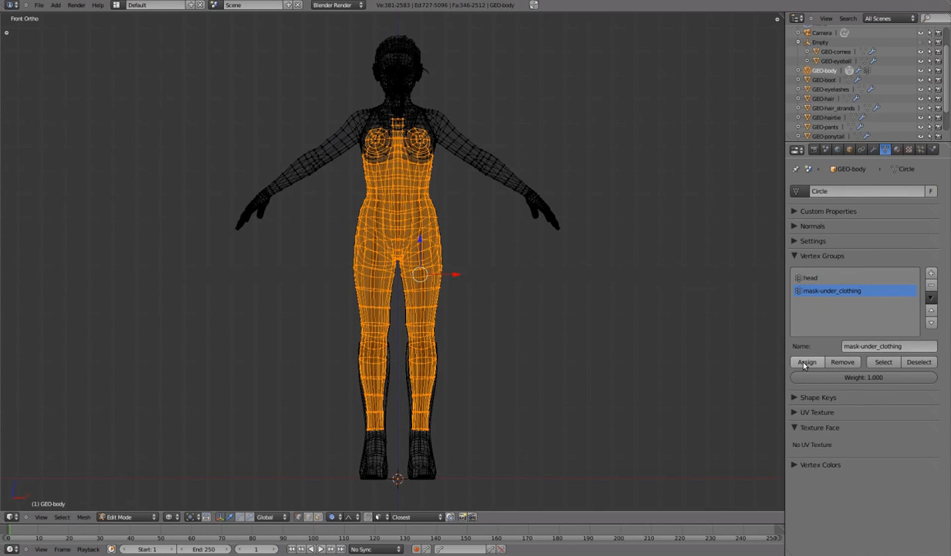
left_click(873, 149)
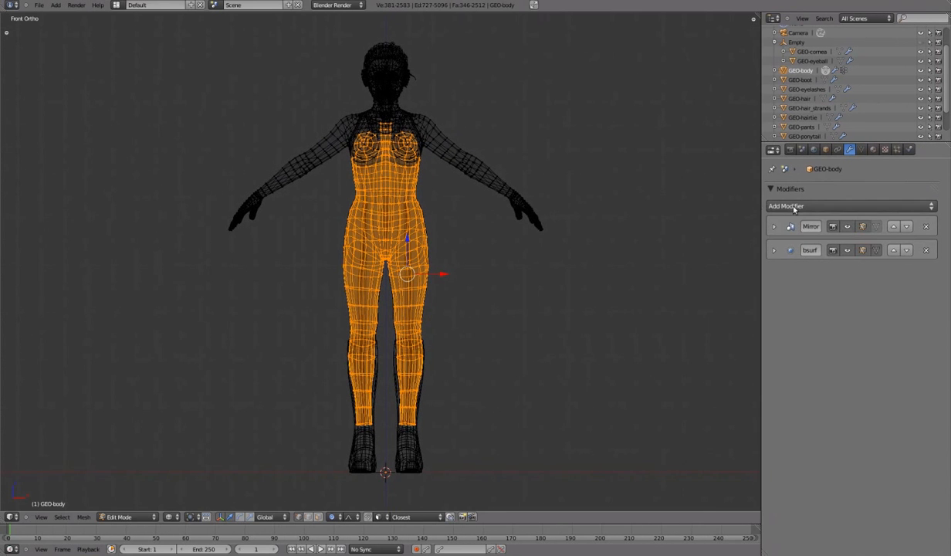
- Add a Mask modifier to the body mesh from the Add Modifier menu
left_click(786, 206)
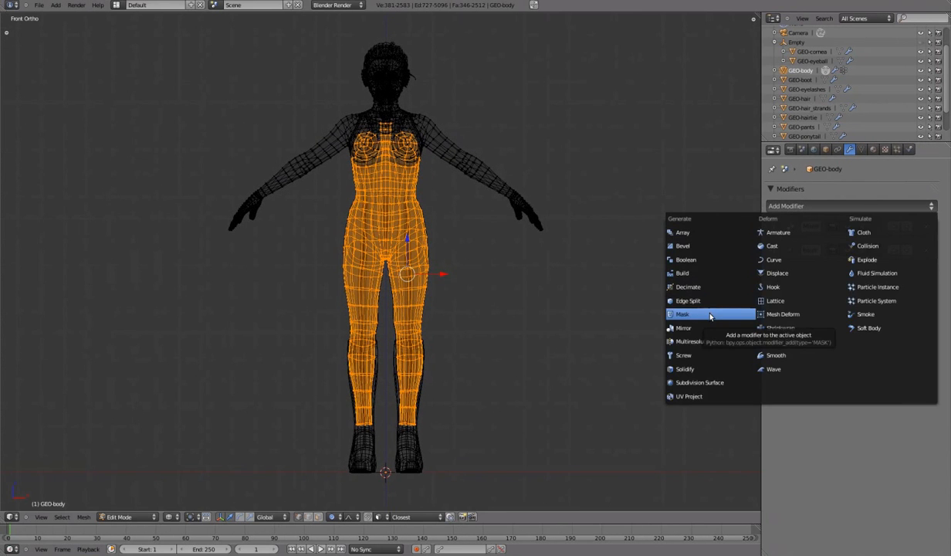
left_click(682, 313)
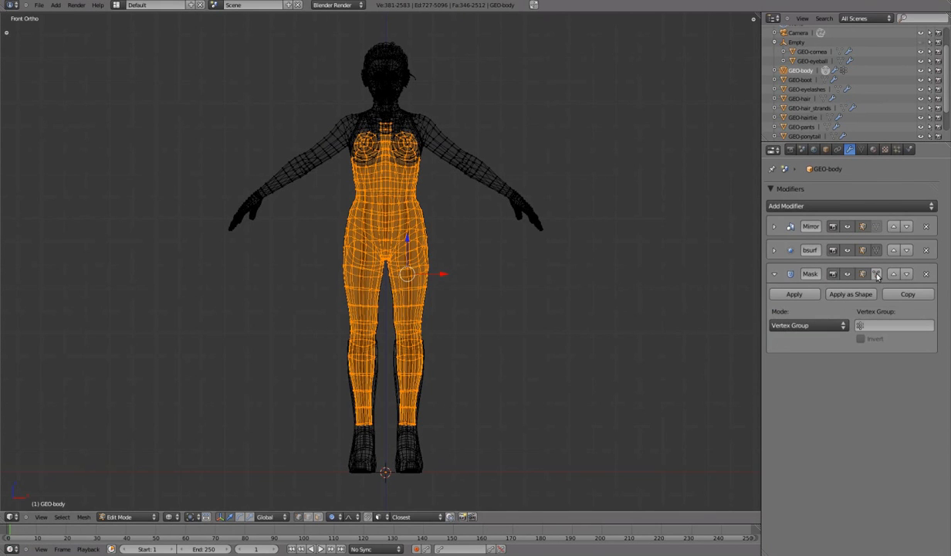
mouse_move(876, 274)
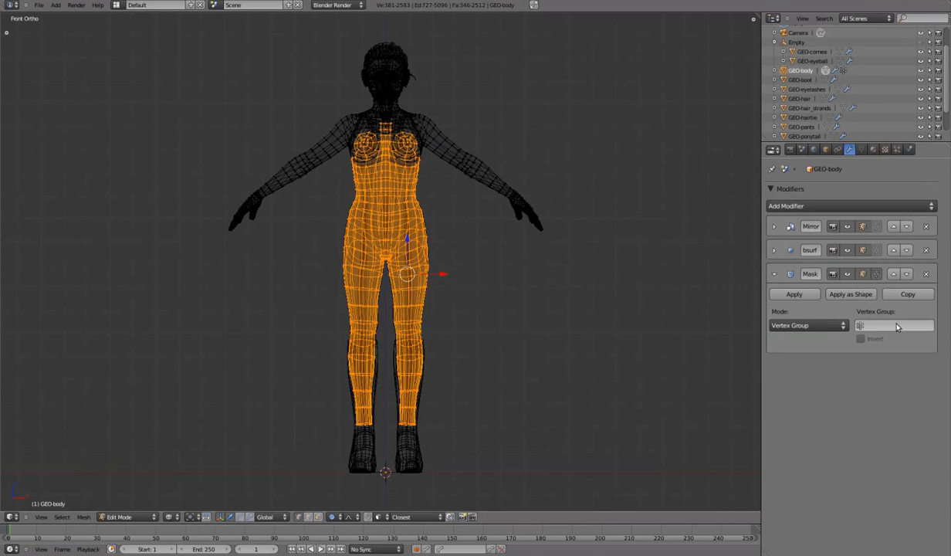
- Set the Mask to group 'mask-under_clothing', invert it, and move it up the stack
left_click(894, 325)
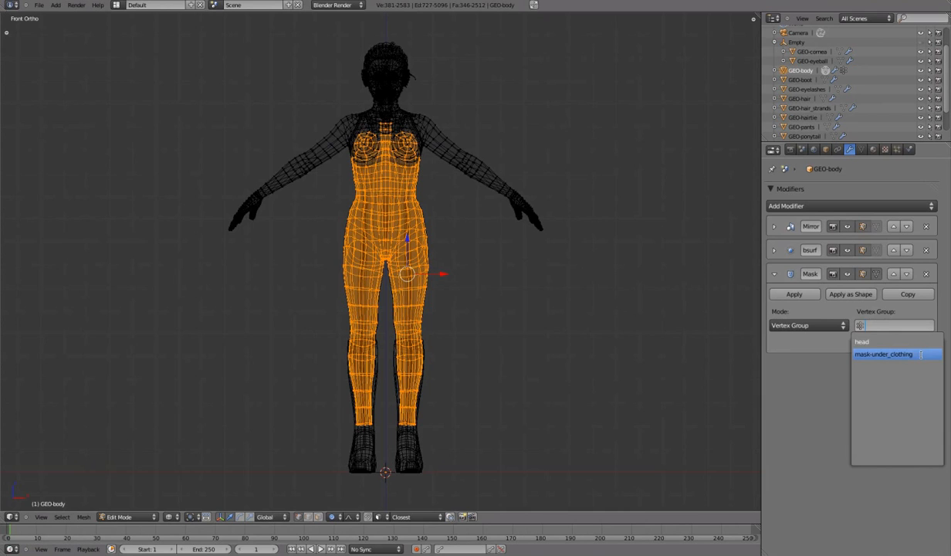
left_click(883, 354)
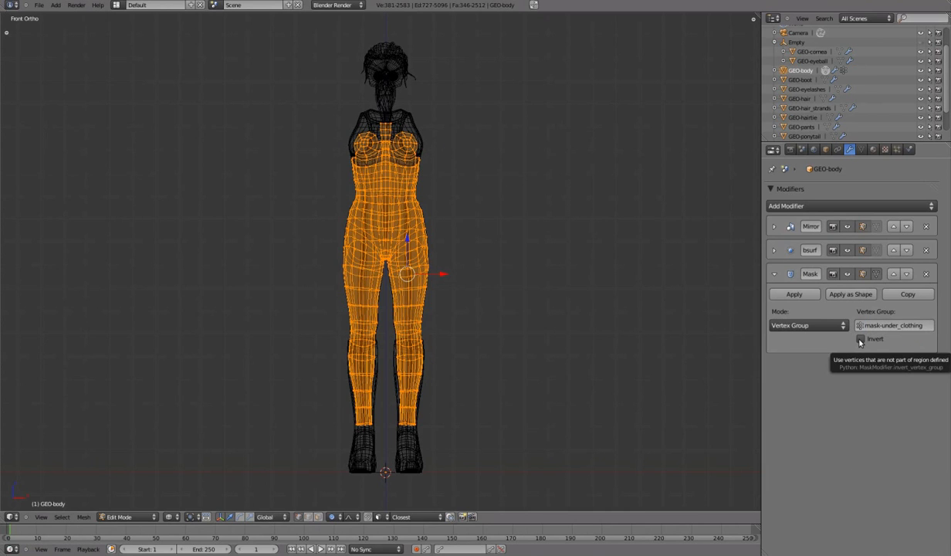
left_click(860, 338)
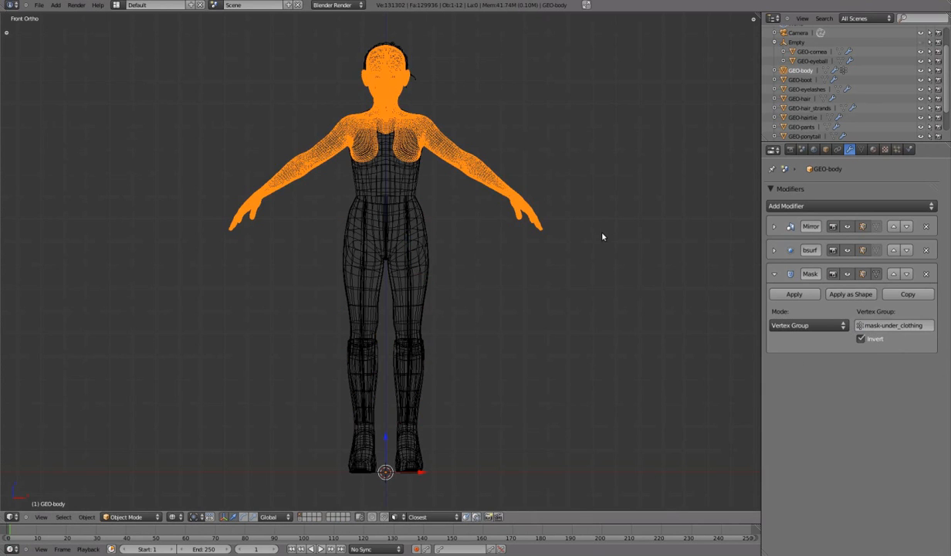
mouse_move(893, 274)
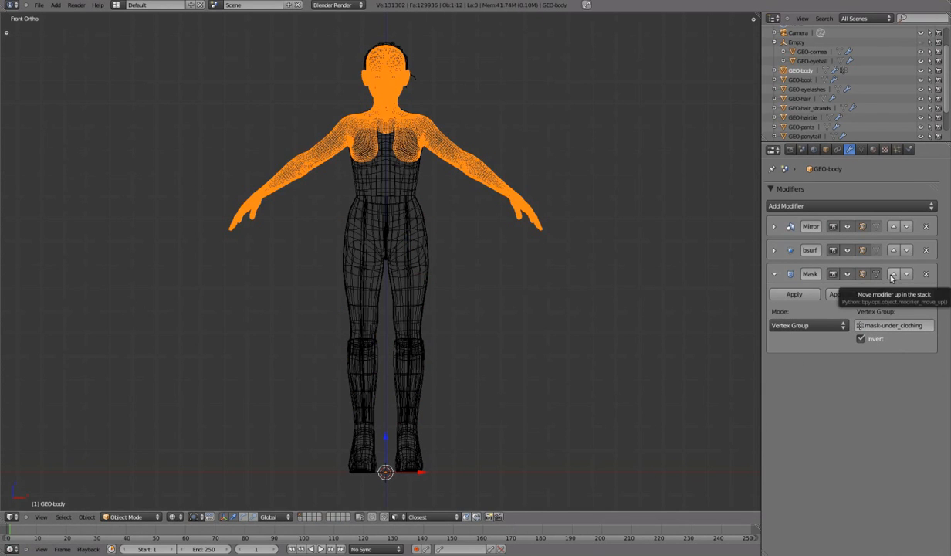
left_click(893, 273)
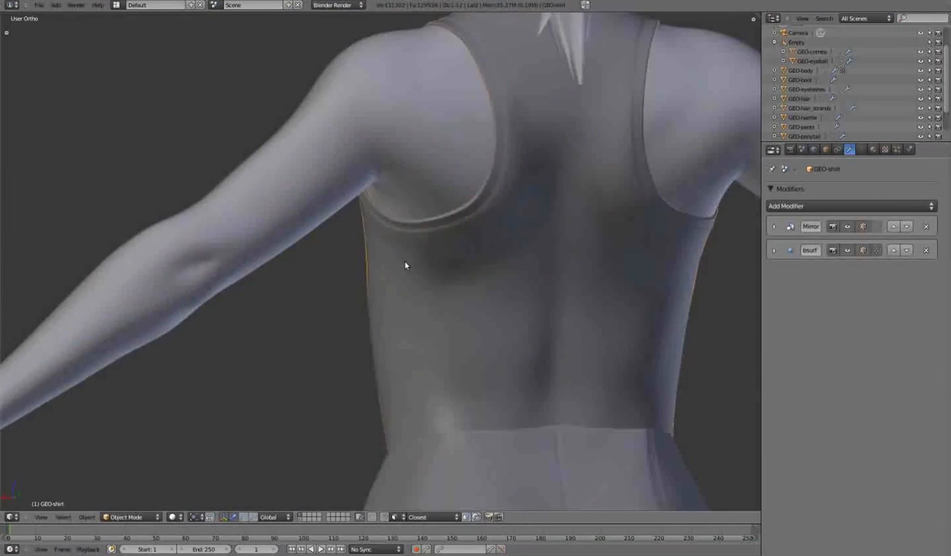
- Enter Edit Mode on GEO-shirt
key("Tab")
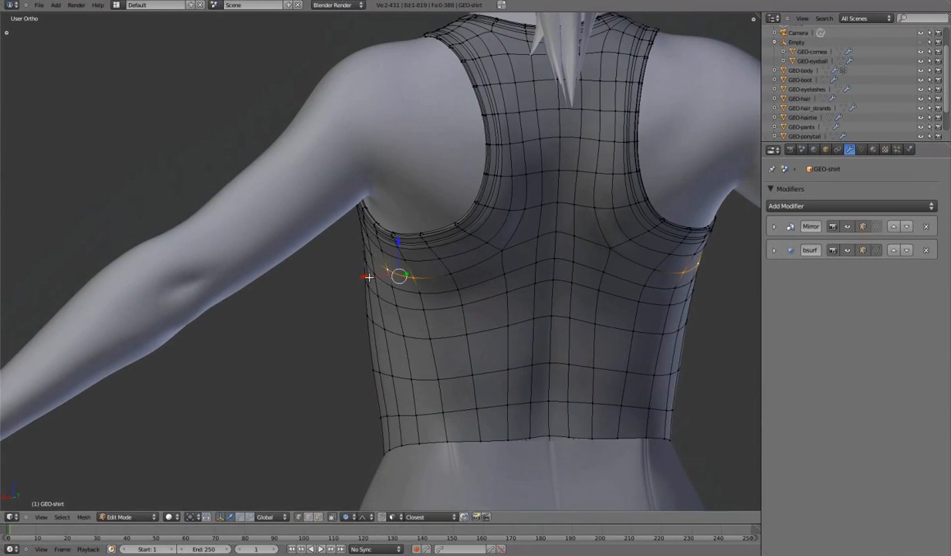